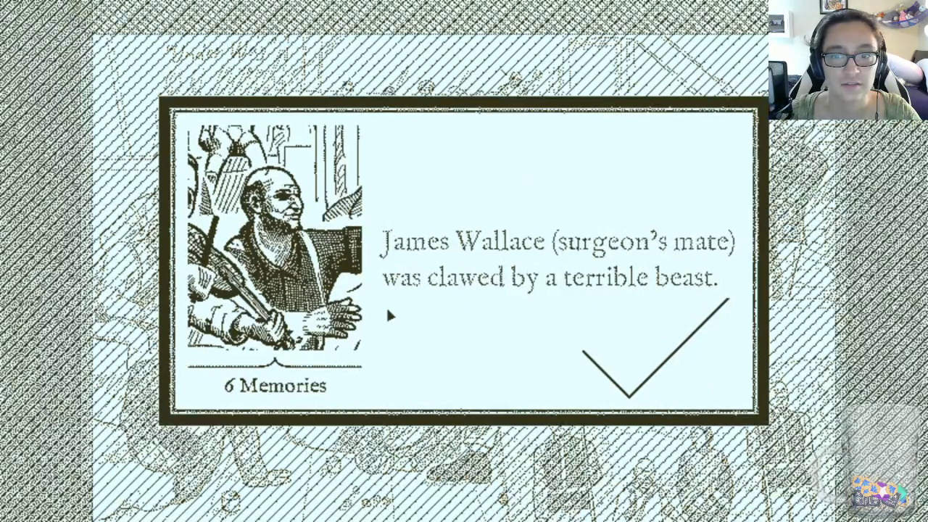
mouse_move(587, 371)
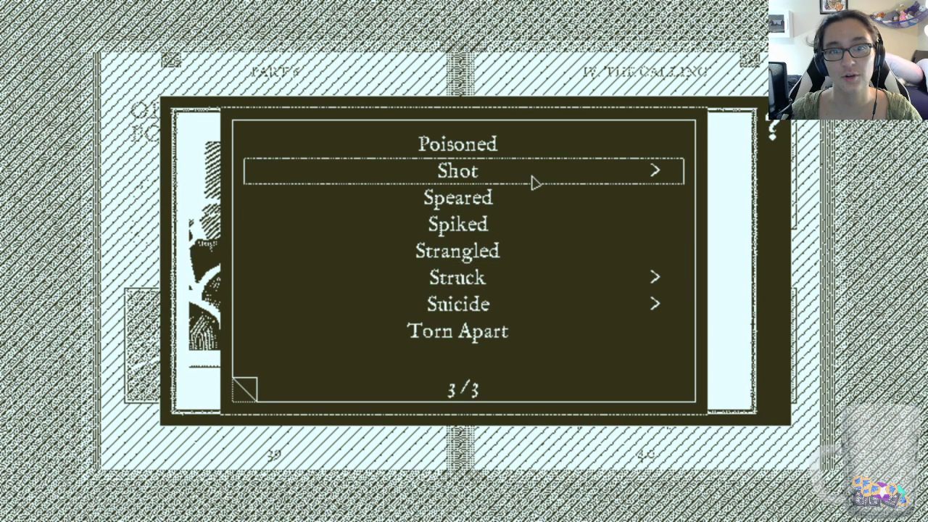
Mark the fate as Shot and pick the shooter from the crew roster.
click(456, 170)
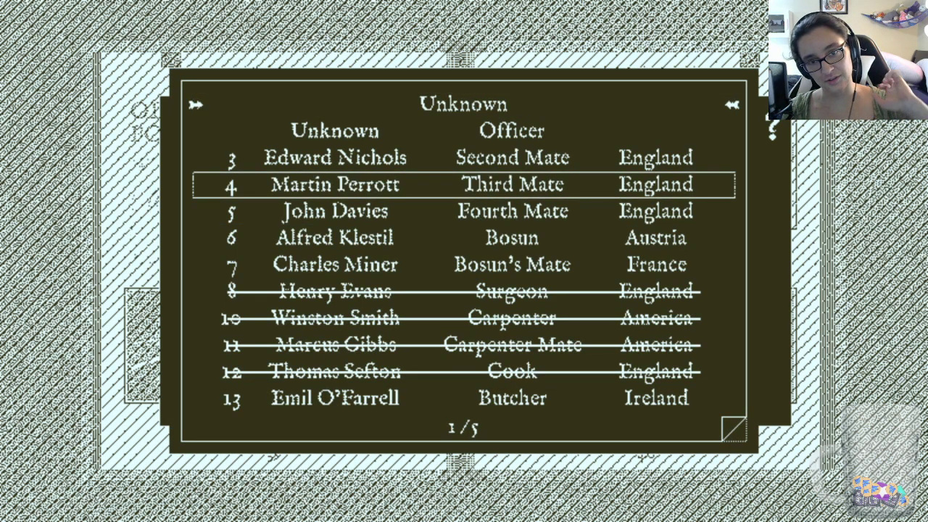
click(333, 184)
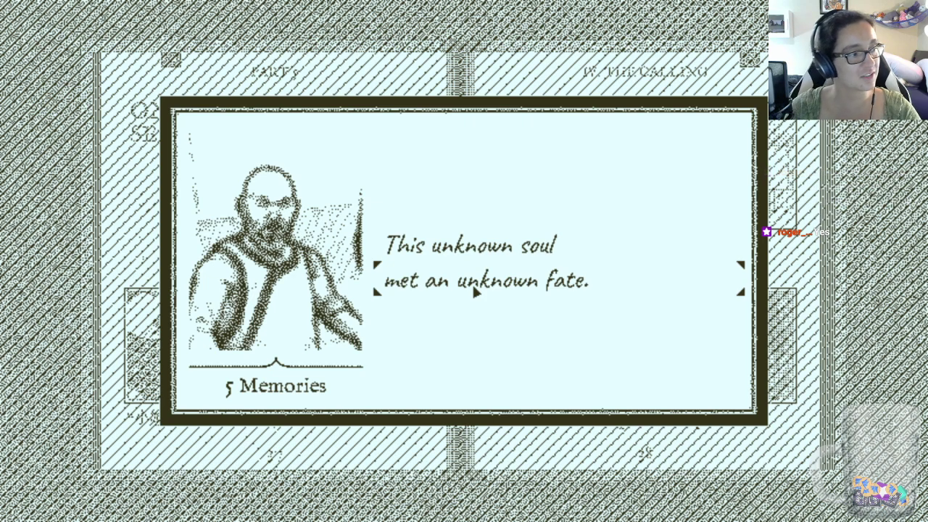
mouse_move(477, 293)
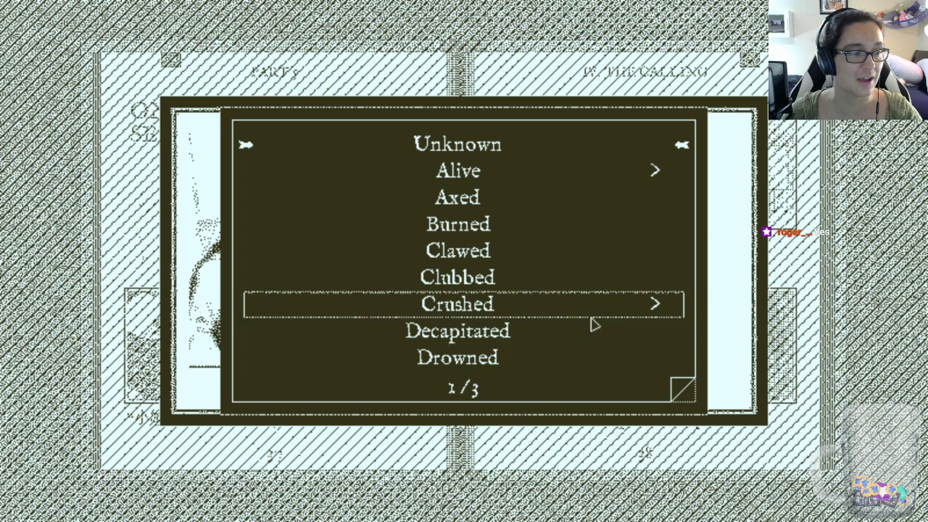
Browse the cause-of-death list, including Clubbed, Eaten, Froze, Illness and Knifed.
key(up)
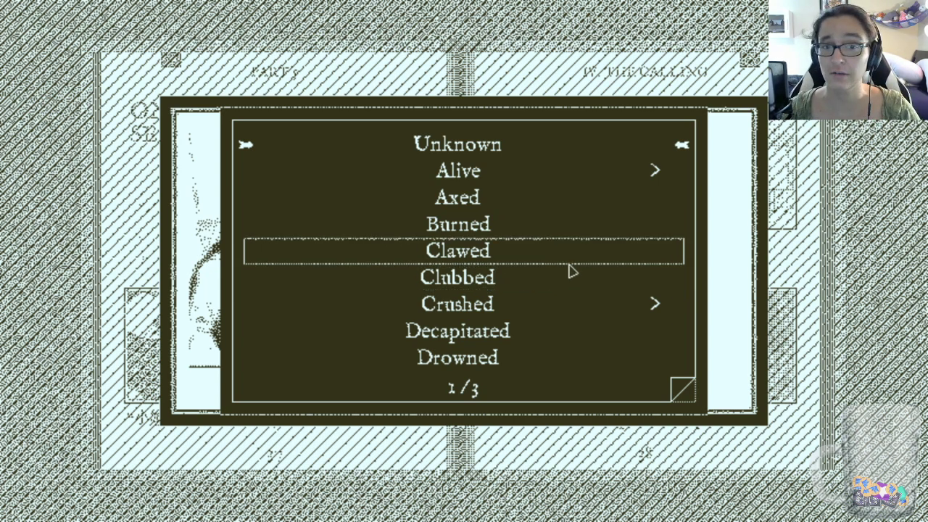
key(Down)
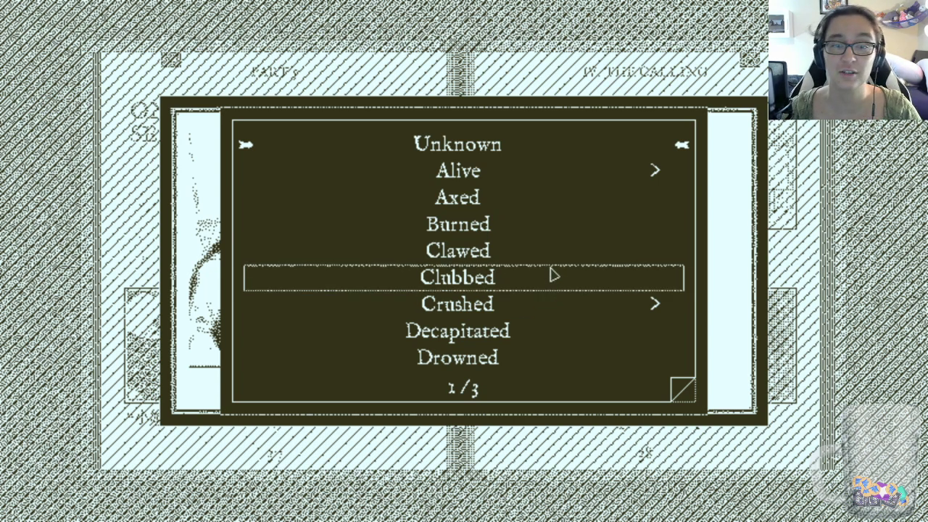
click(682, 144)
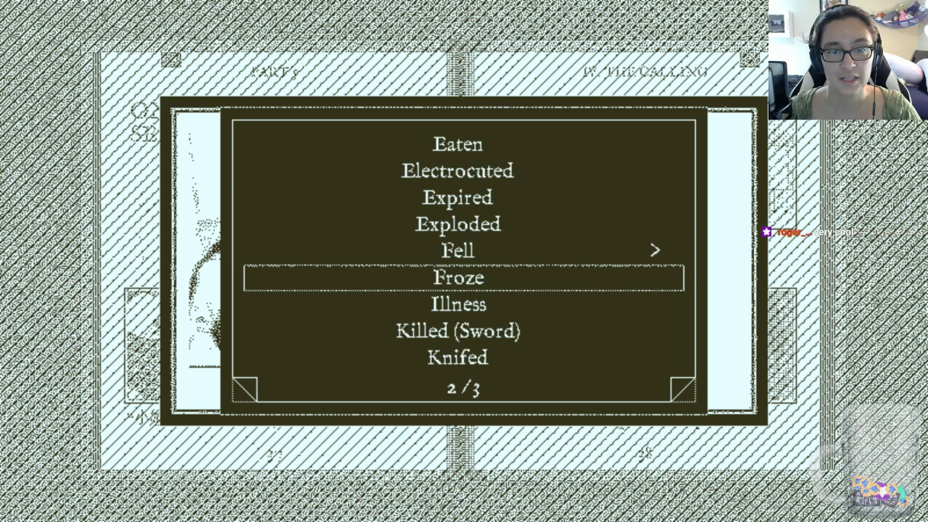
key(up)
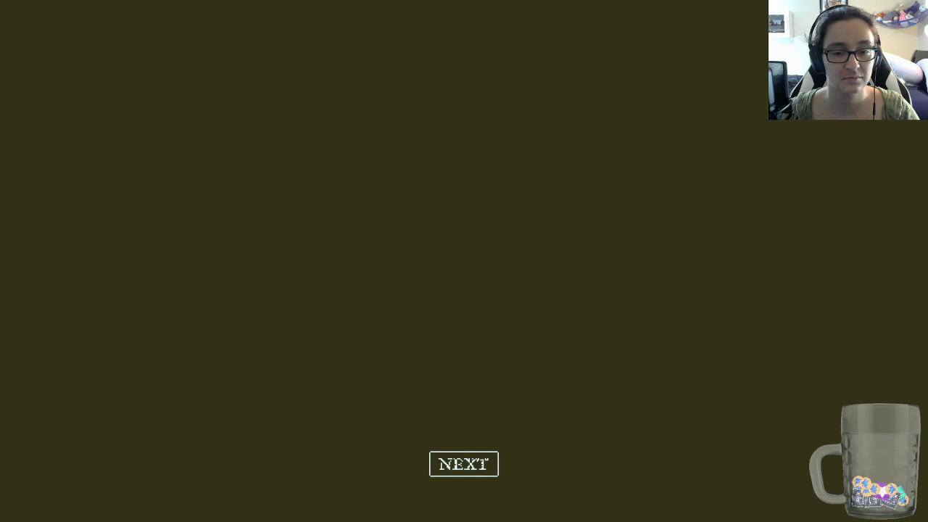
Advance through the first two lines of the memory's Chinese dialogue.
click(463, 463)
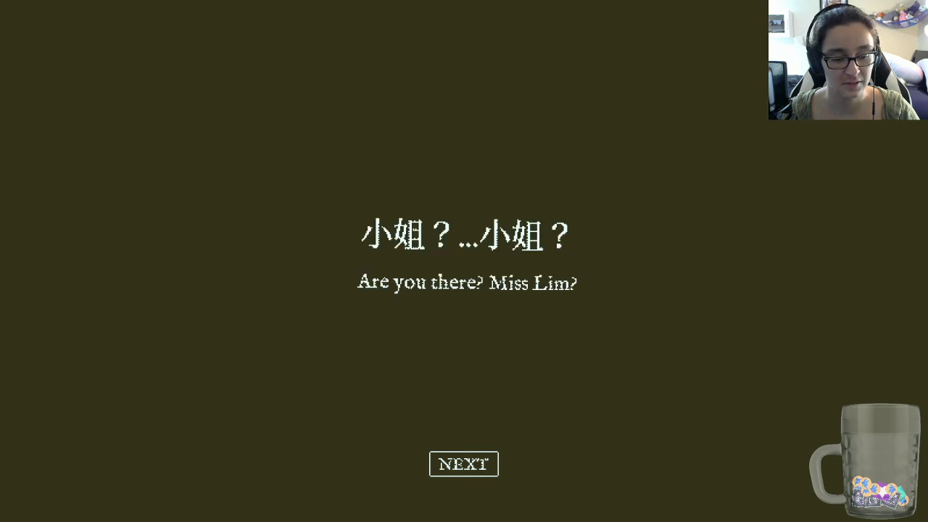
click(464, 463)
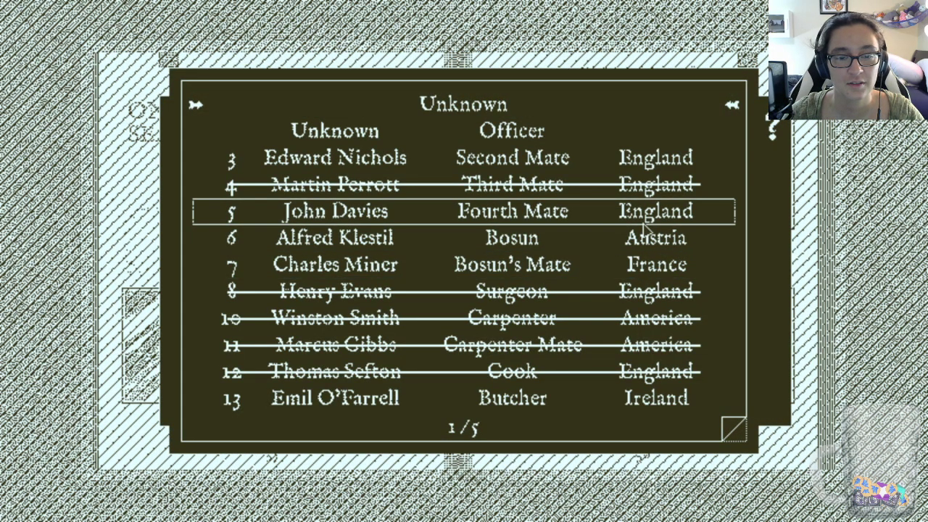
Choose the Fourth Mate from the officers' roster as this person's name.
click(729, 105)
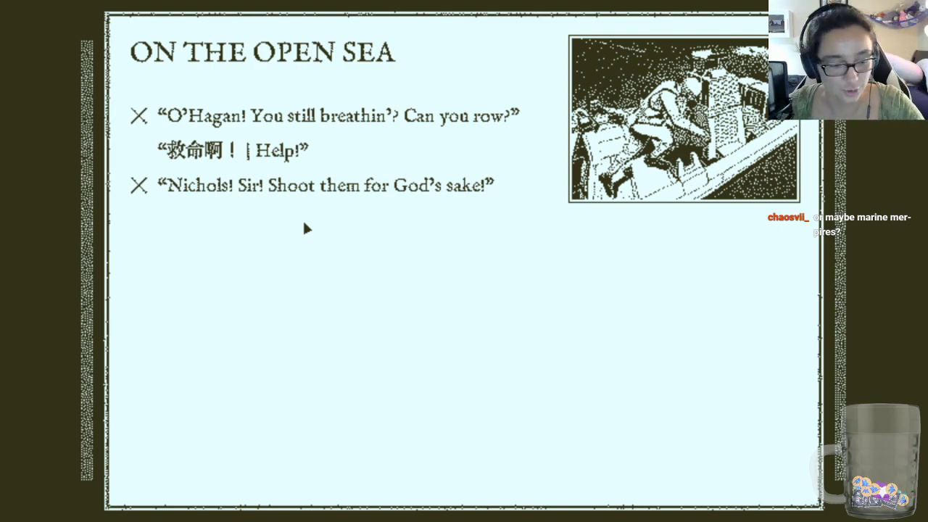
mouse_move(328, 168)
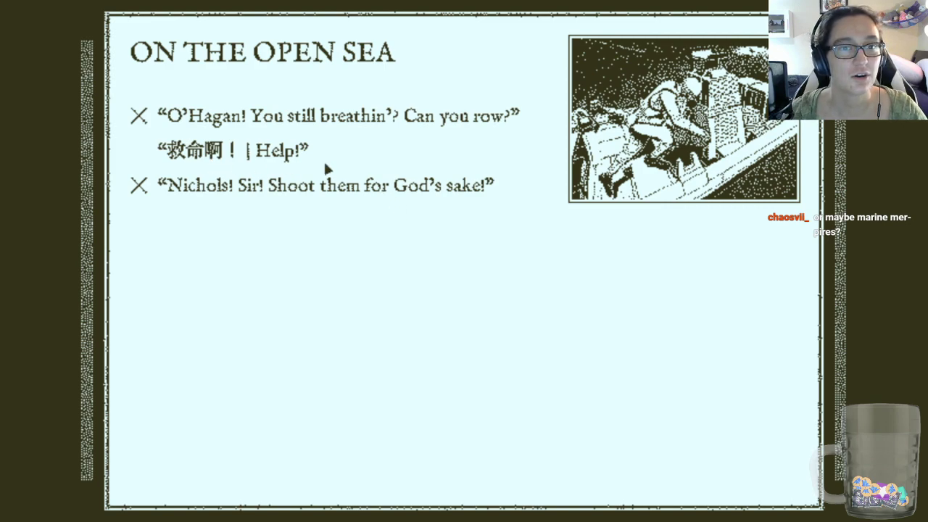
mouse_move(428, 158)
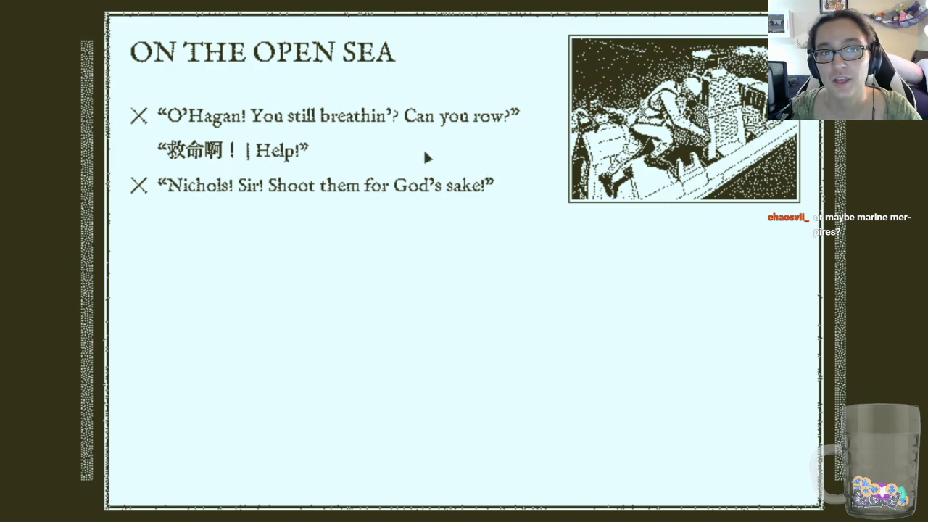
mouse_move(416, 174)
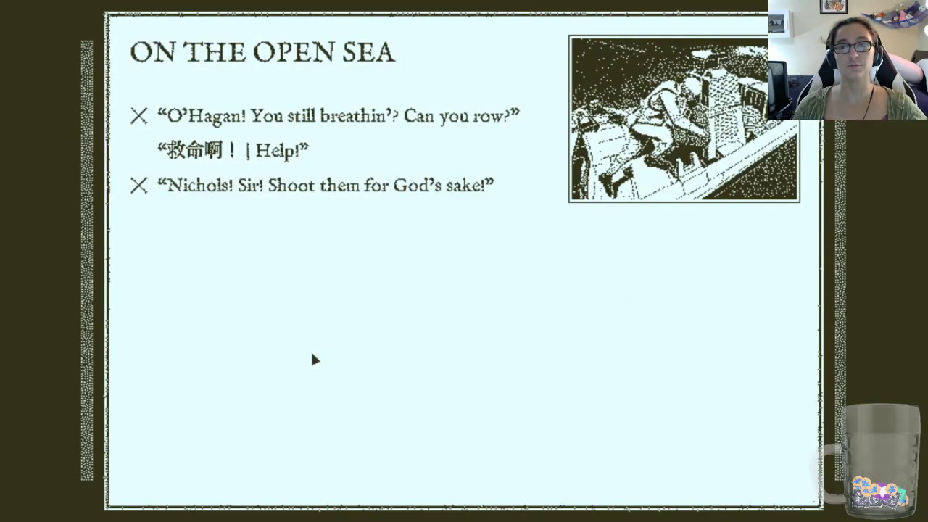
mouse_move(323, 374)
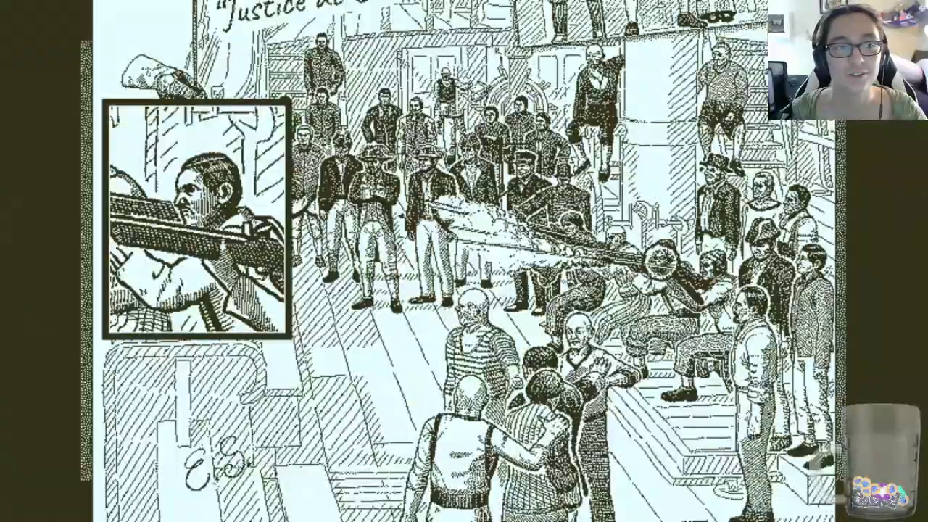
Select the rifleman on the crew sketch to show his close-up portrait.
click(197, 217)
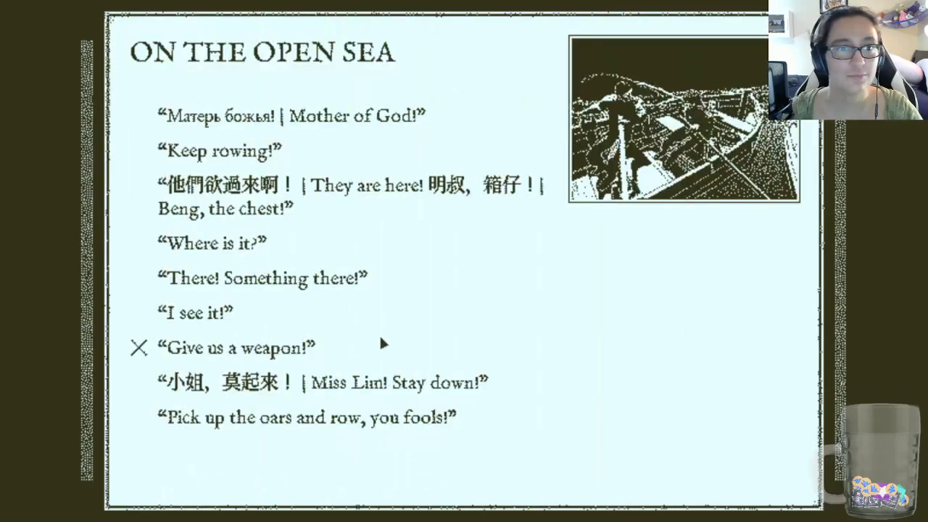
mouse_move(600, 358)
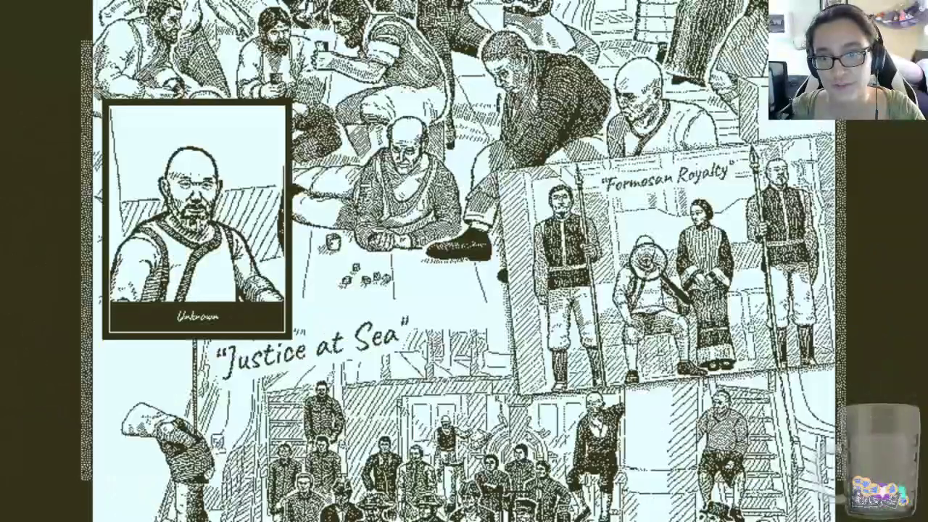
Select the bald, bearded sailor on the sketch to open his eight-memory fate page.
click(201, 218)
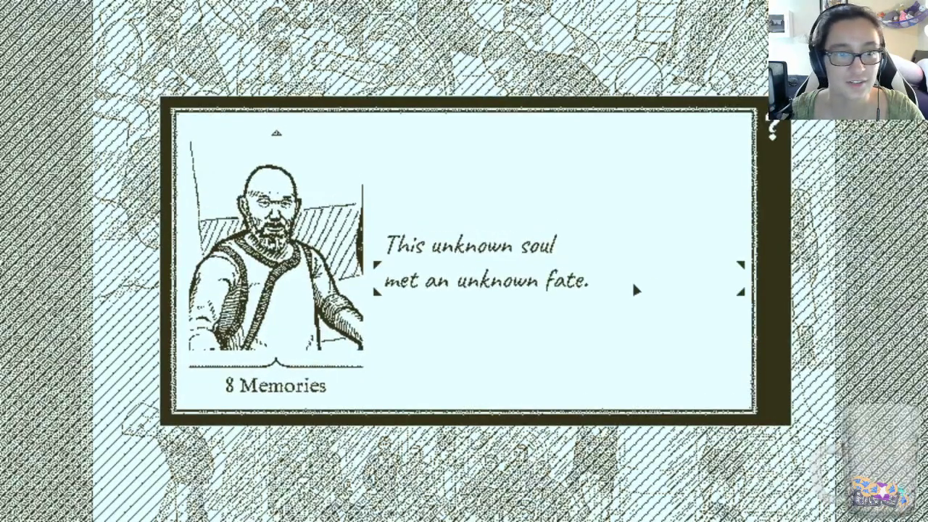